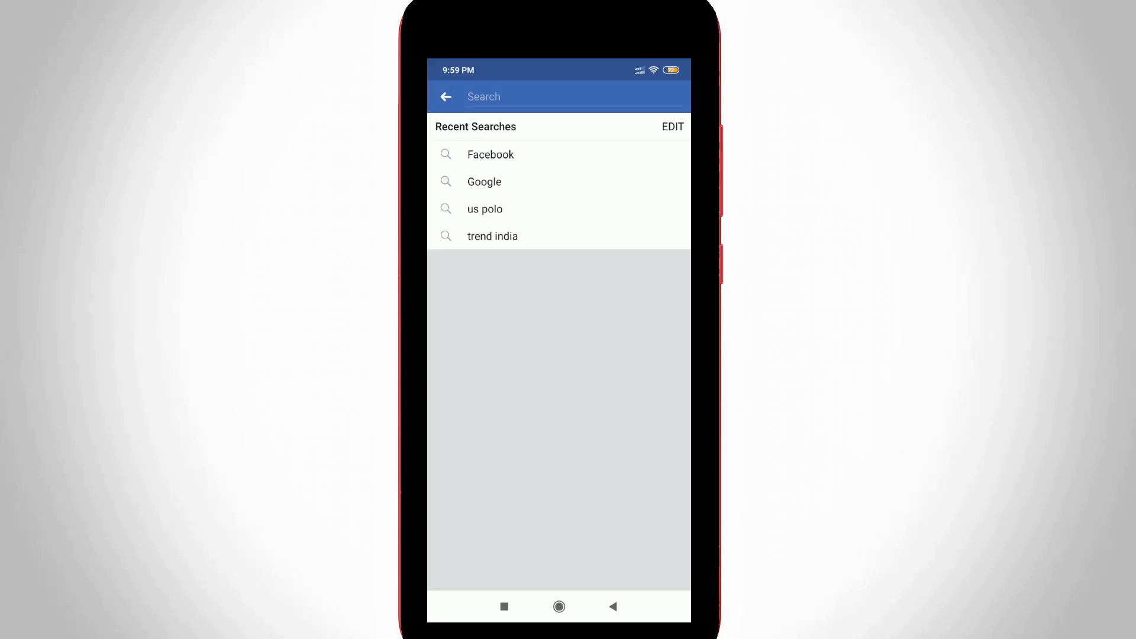
Step: Leave Facebook's recent-searches page and return to the home screen
left_click(490, 154)
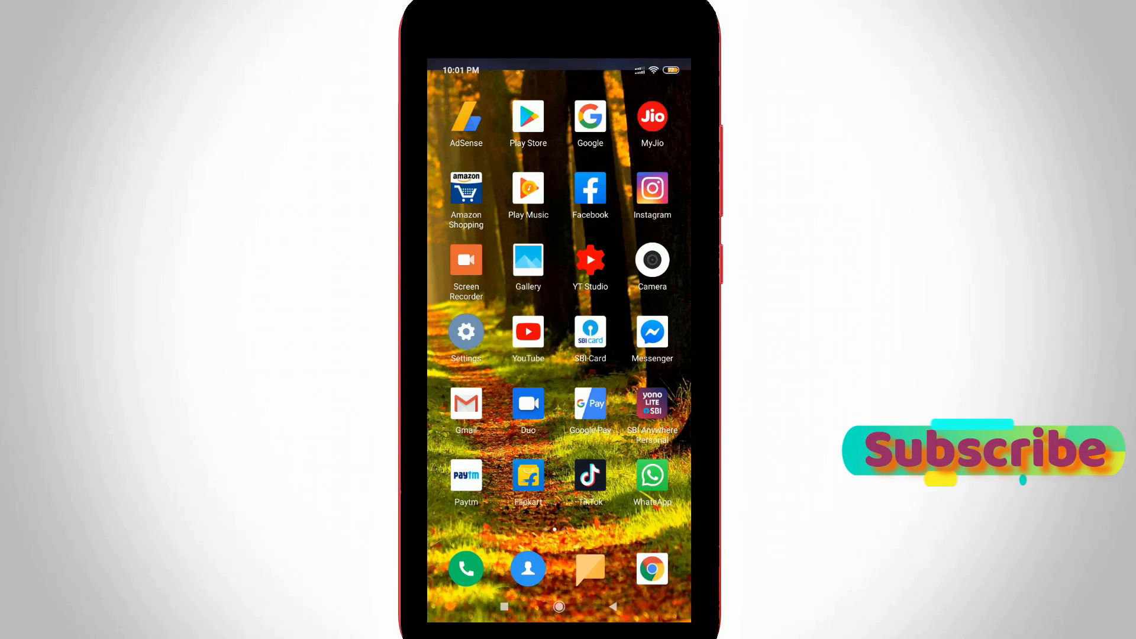
Step: Relaunch Facebook, open the main menu and expand Settings & Privacy
left_click(591, 188)
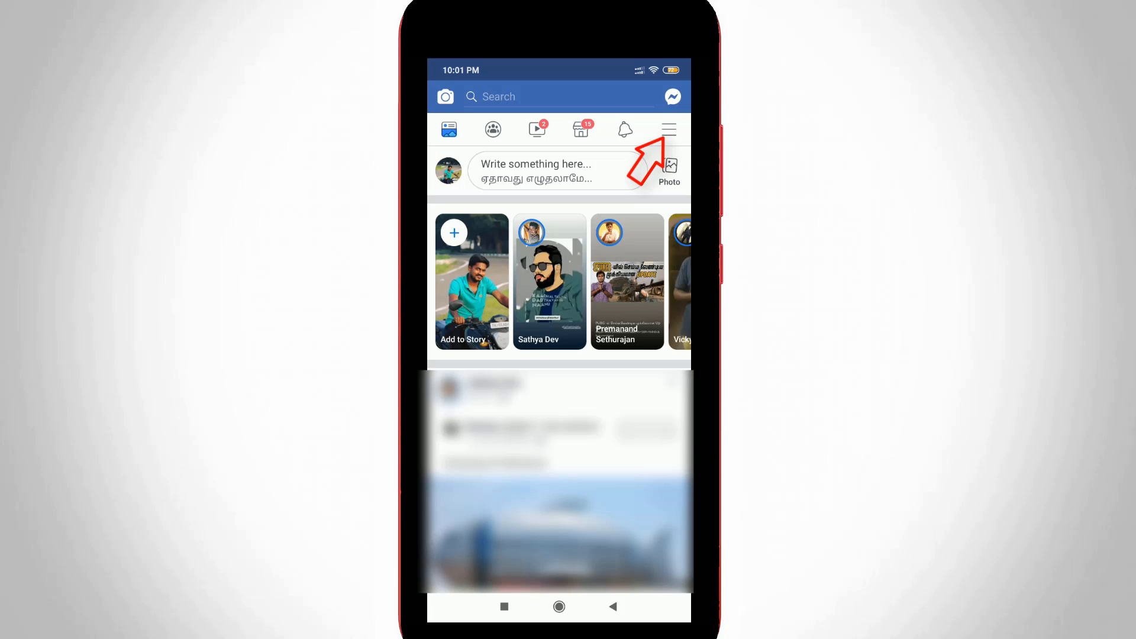
left_click(668, 129)
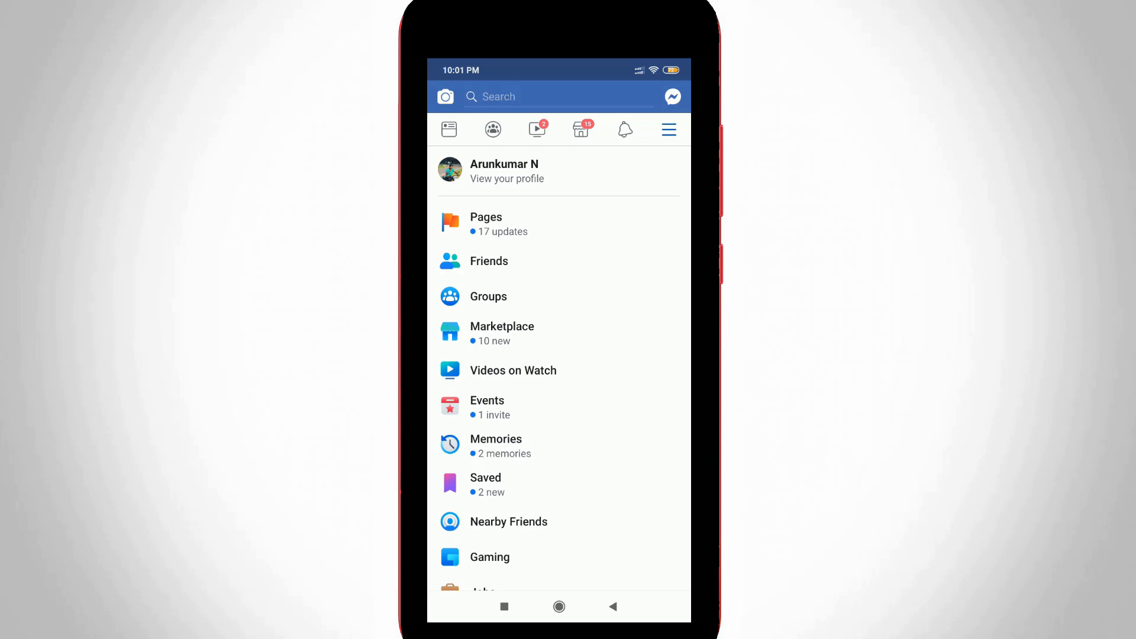
scroll("down", 3)
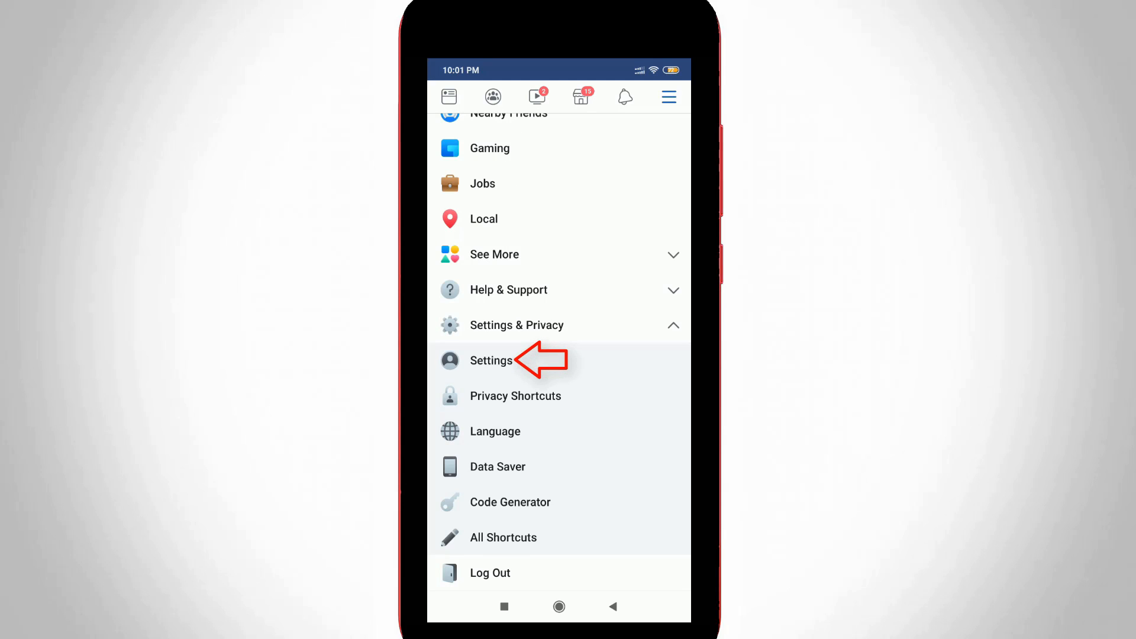
Step: Open Settings and go to the Media and Contacts page
left_click(491, 361)
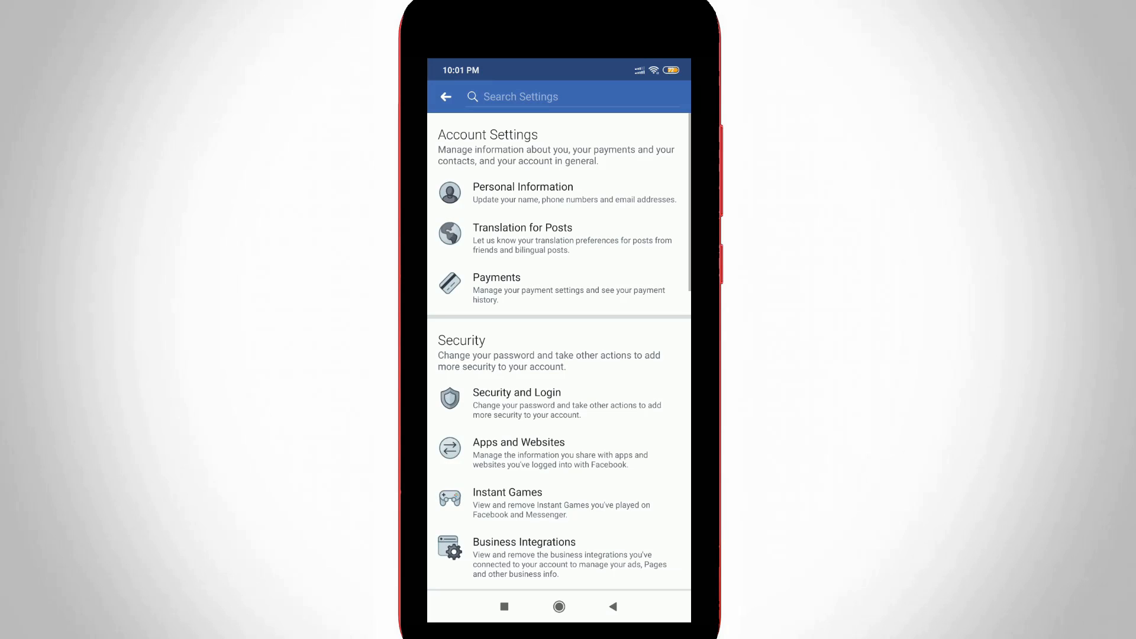
scroll("down", 3)
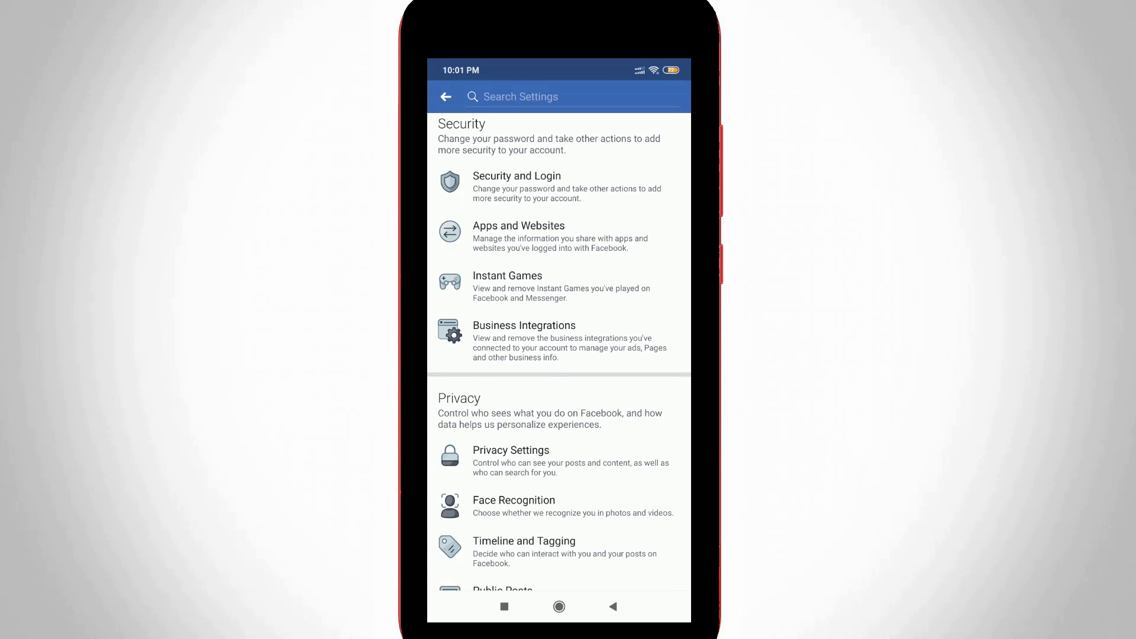
scroll("down", 3)
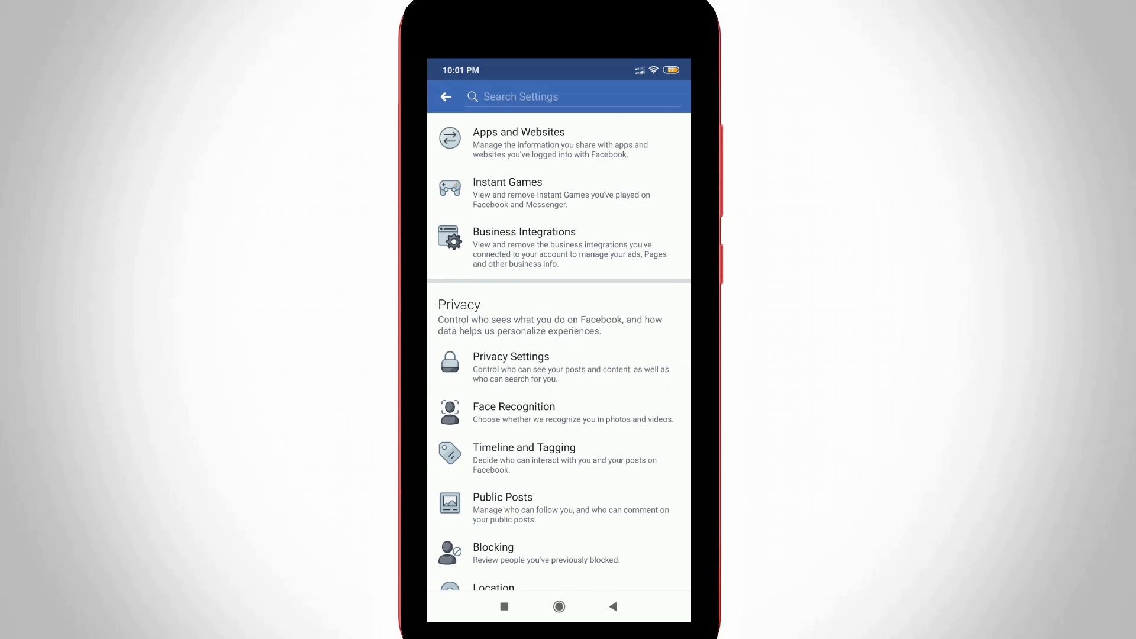
scroll("down", 3)
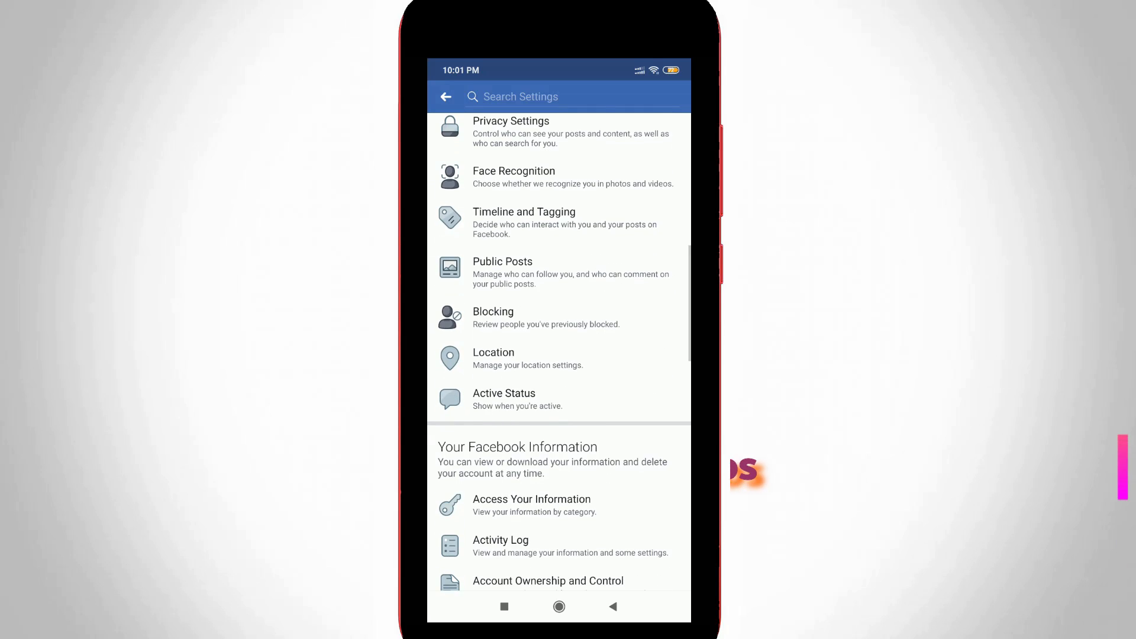
scroll("down", 3)
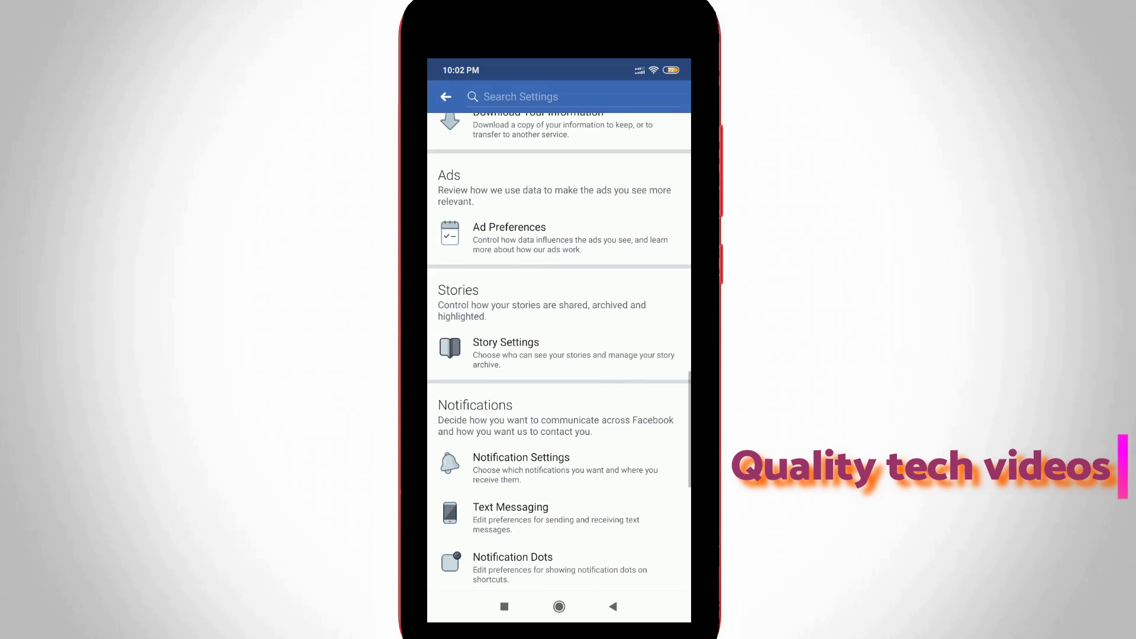
scroll("down", 3)
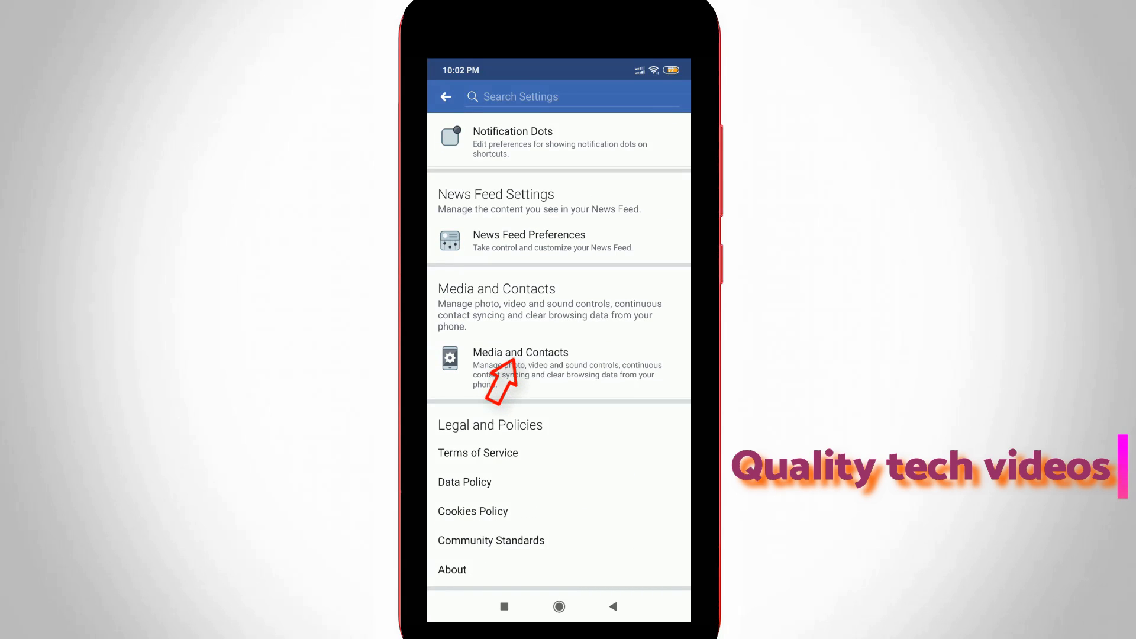
left_click(520, 366)
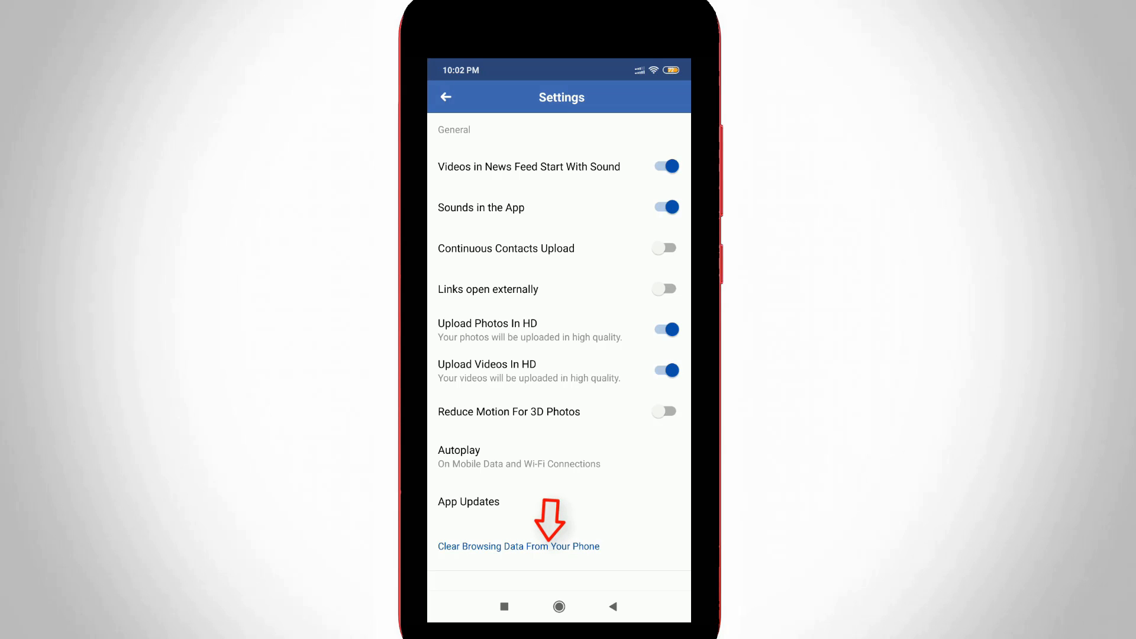
Step: Clear browsing data from the phone, then reopen search to confirm it's empty
left_click(519, 546)
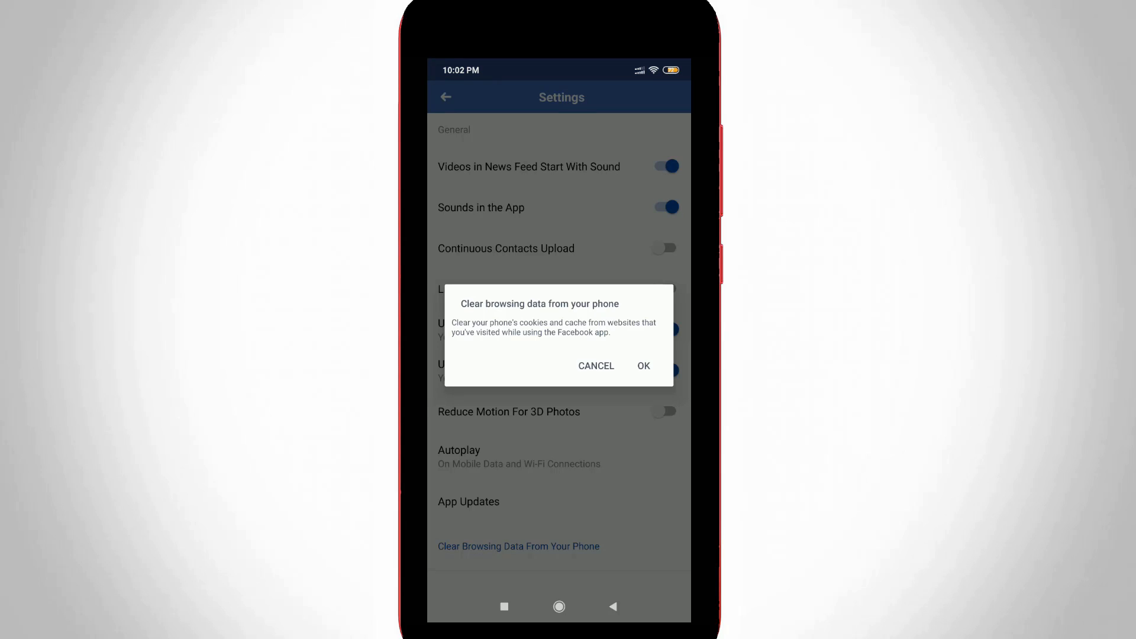
left_click(596, 366)
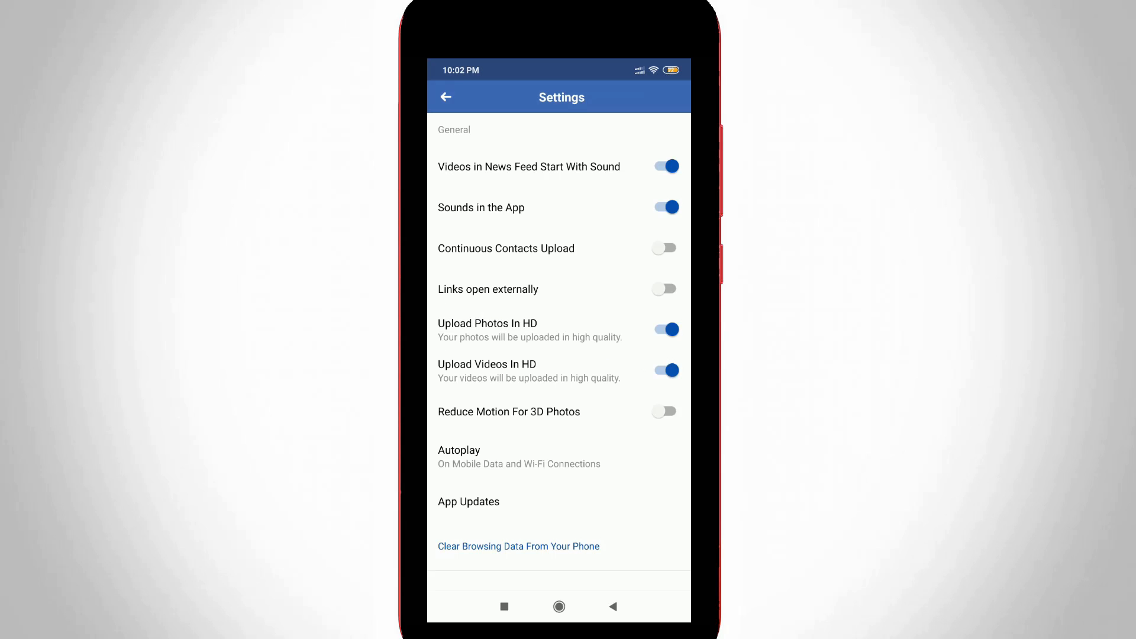
left_click(519, 546)
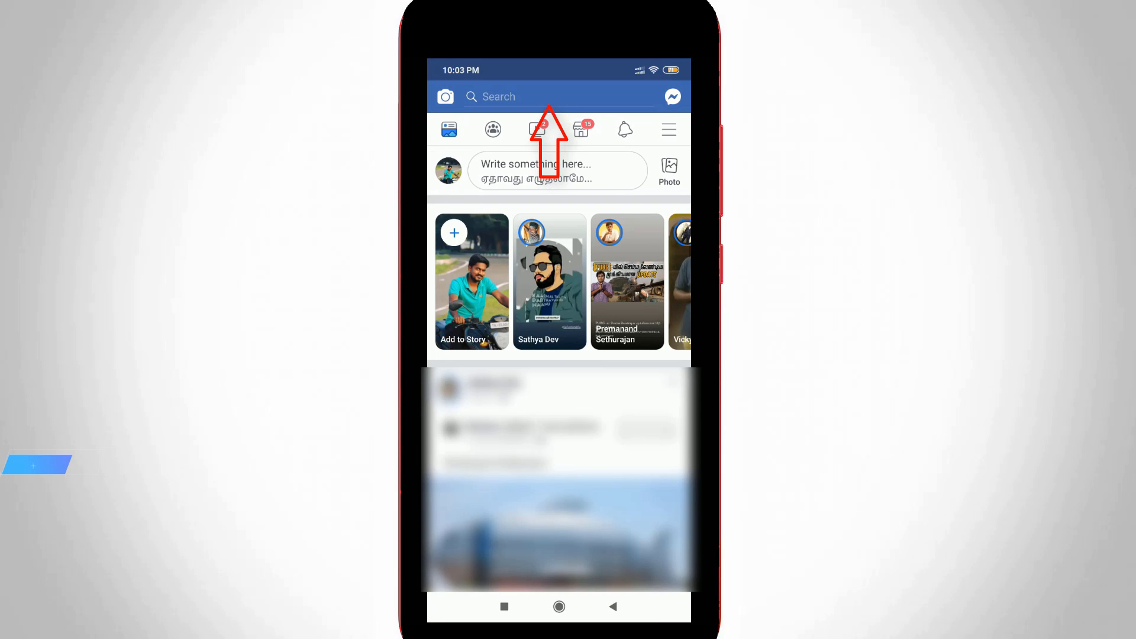
left_click(530, 97)
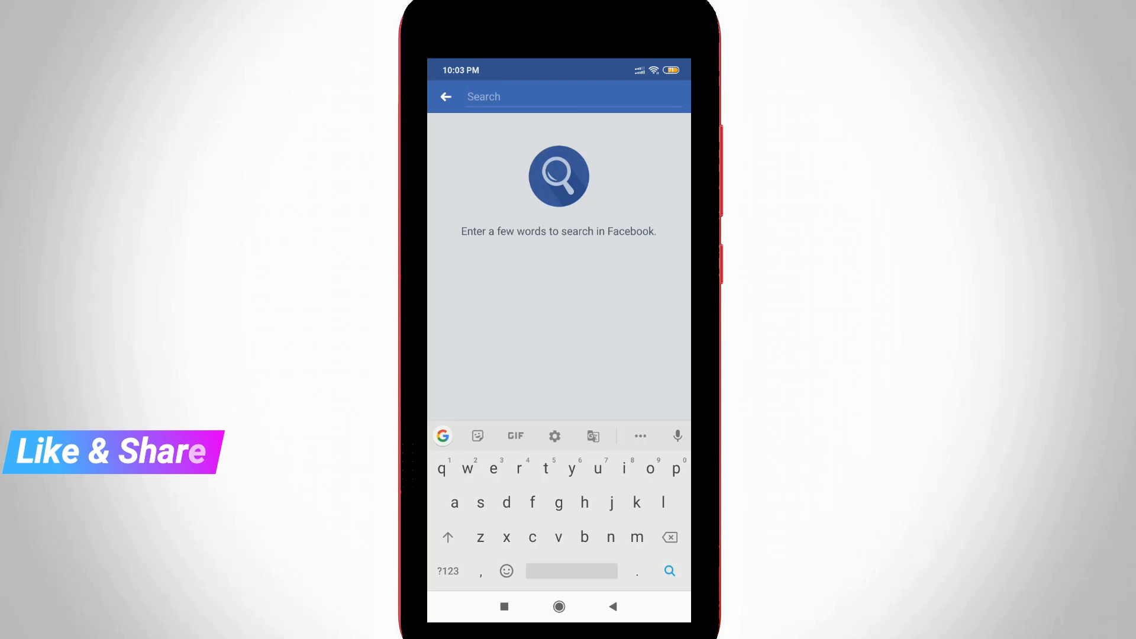